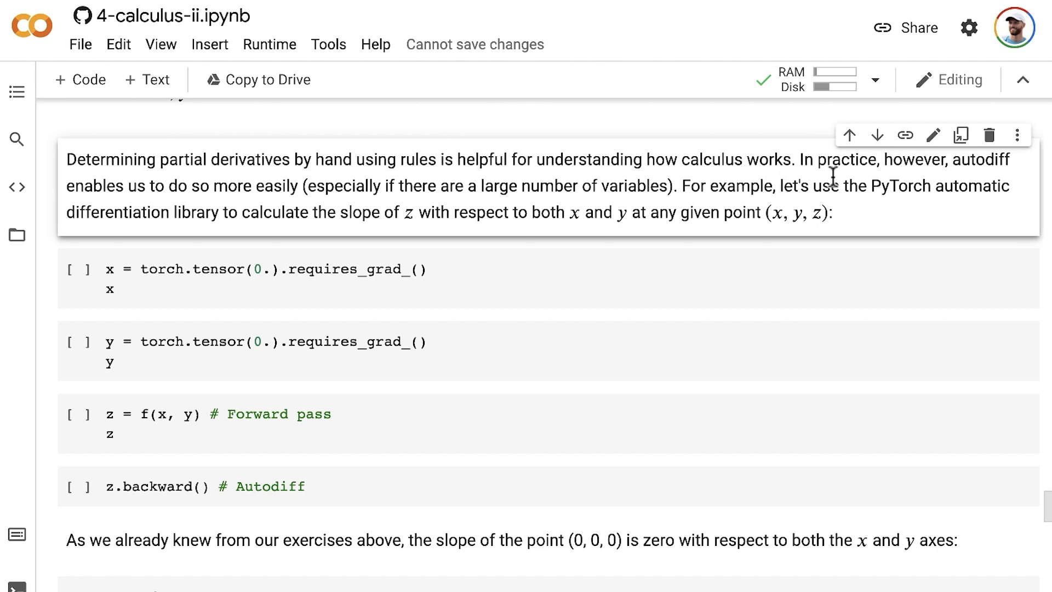
pyautogui.moveTo(110, 208)
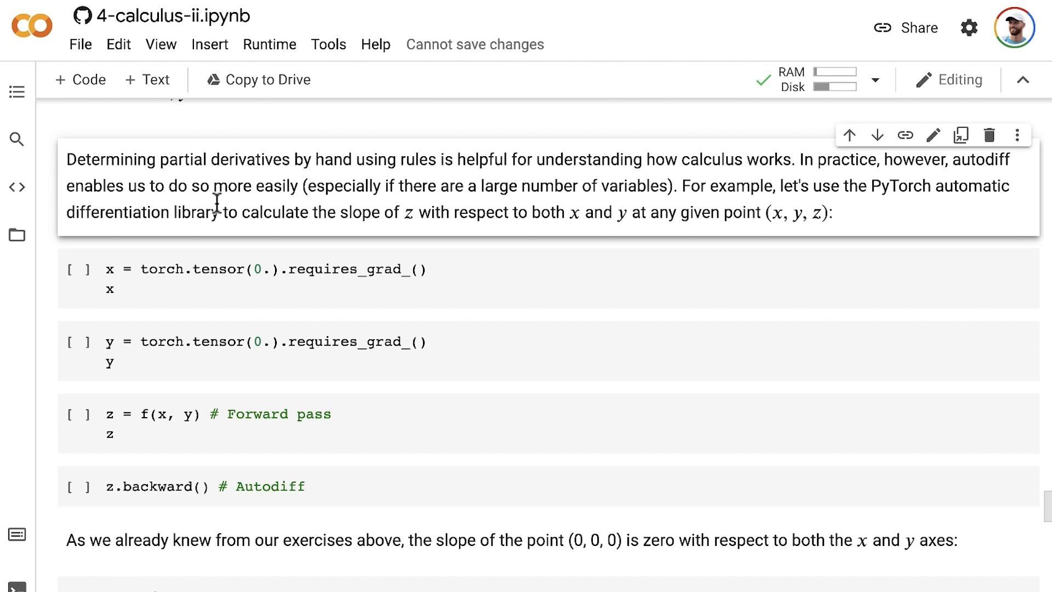
pyautogui.moveTo(265, 205)
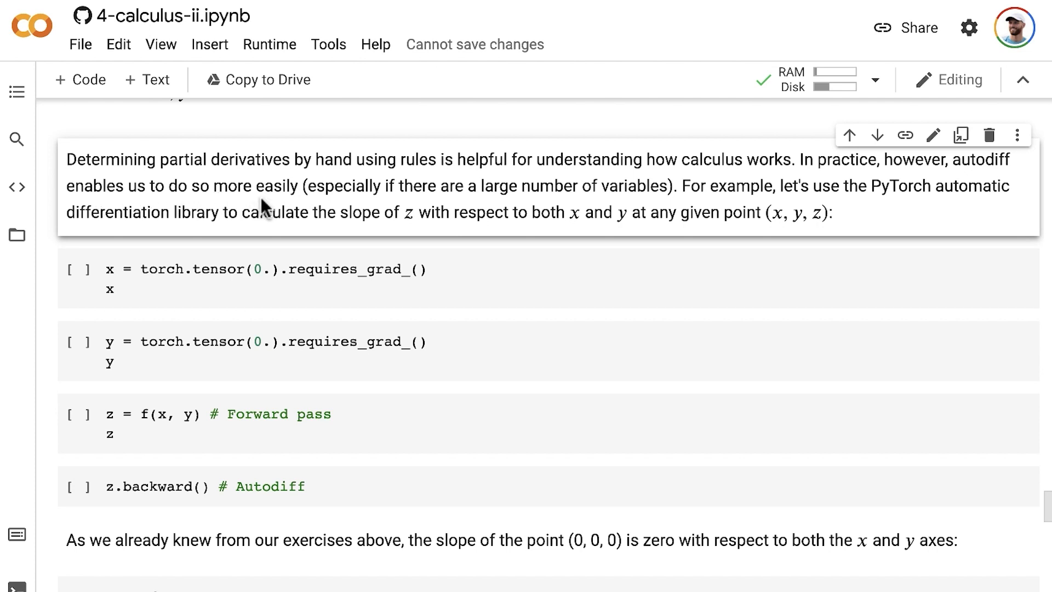
pyautogui.moveTo(612, 205)
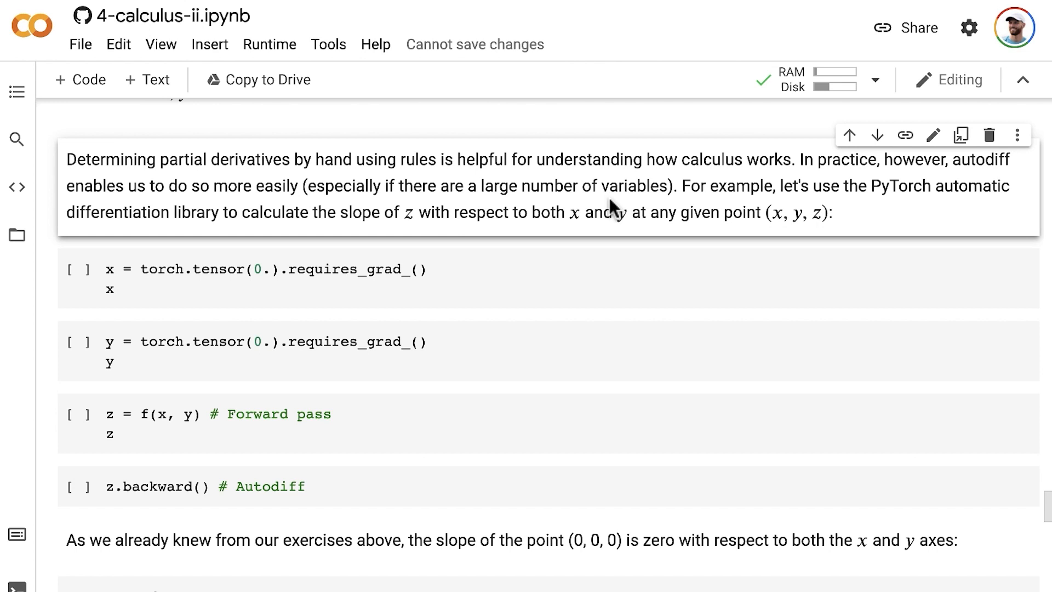
pyautogui.moveTo(664, 205)
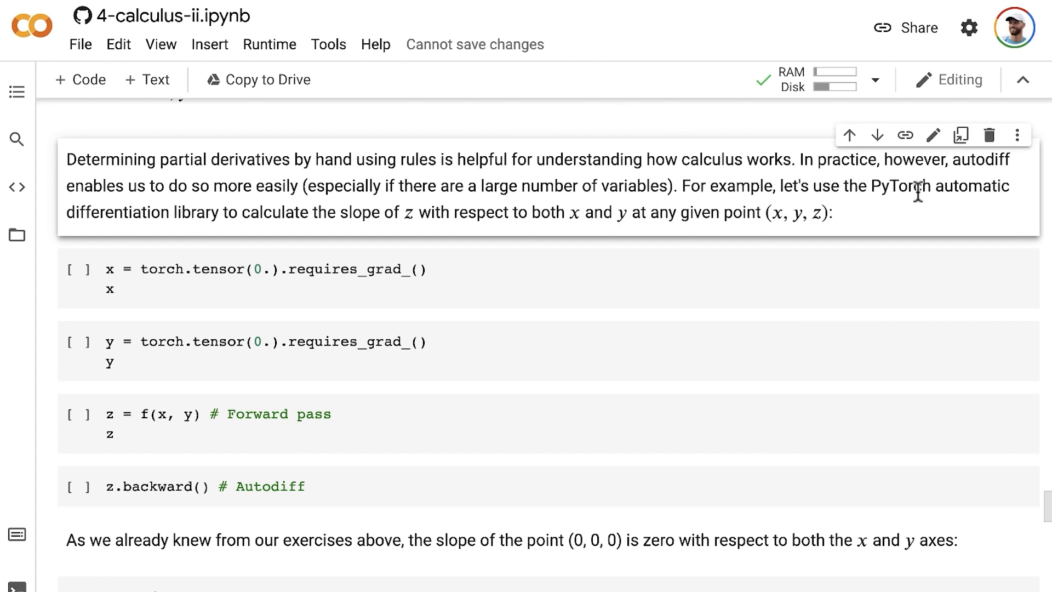
pyautogui.moveTo(195, 224)
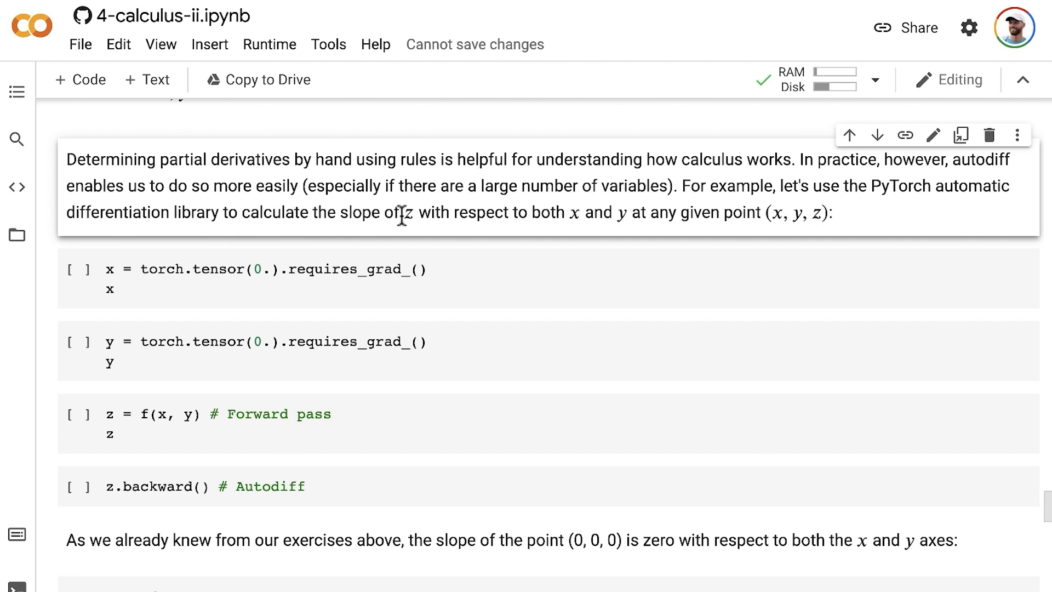
pyautogui.moveTo(566, 217)
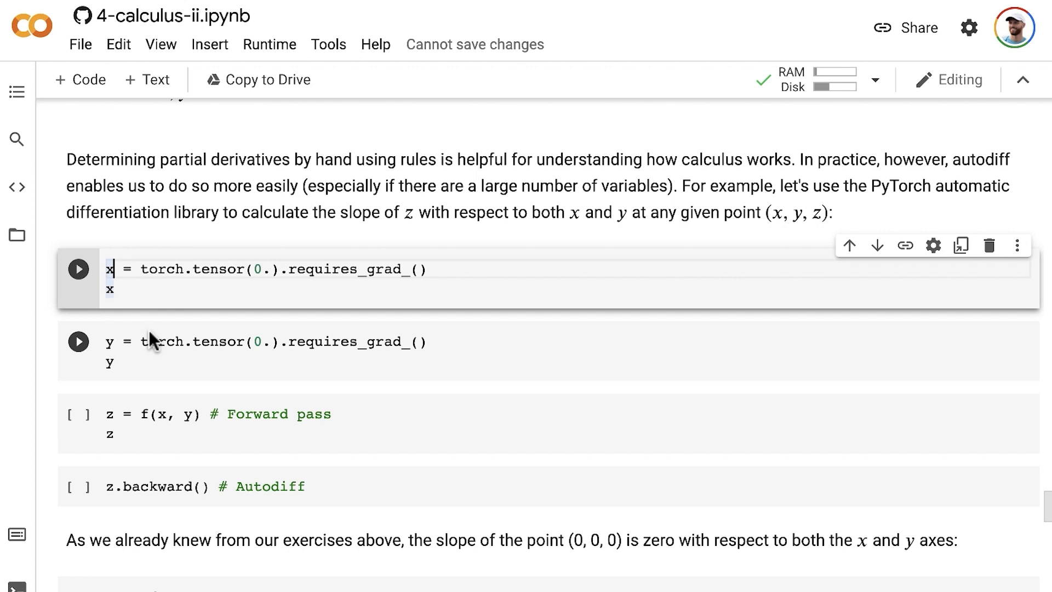
# Run the x = torch.tensor(0.).requires_grad_() cell to get tensor(0., requires_grad=True)
pyautogui.click(288, 270)
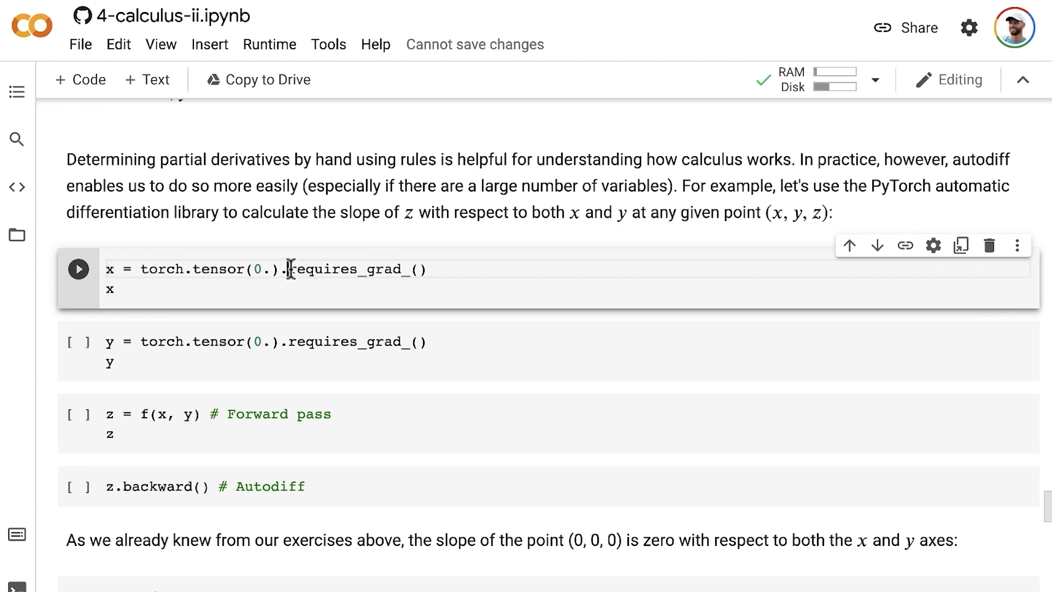
pyautogui.doubleClick(328, 270)
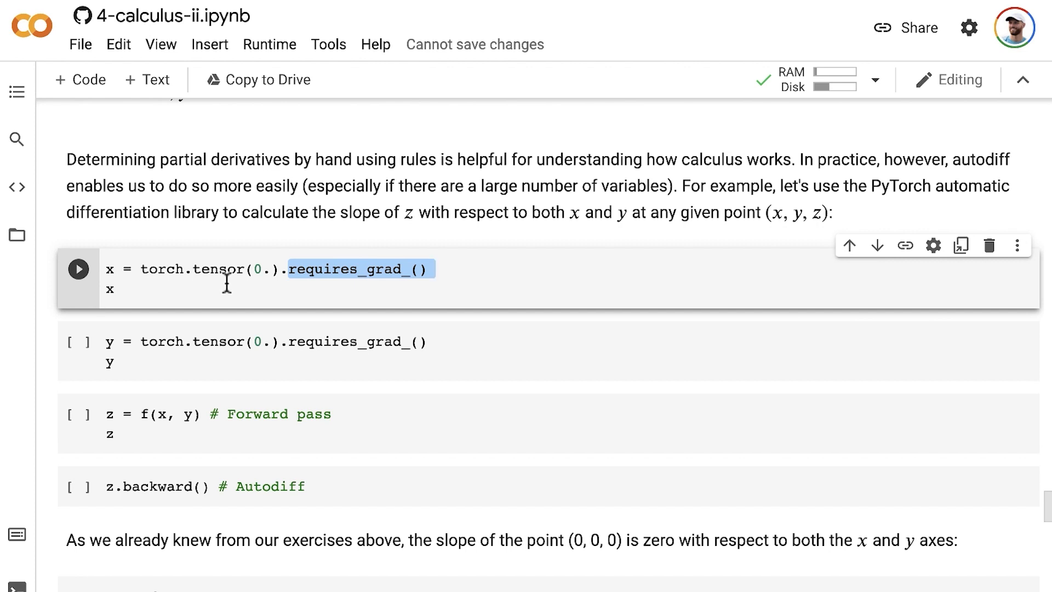
pyautogui.click(209, 270)
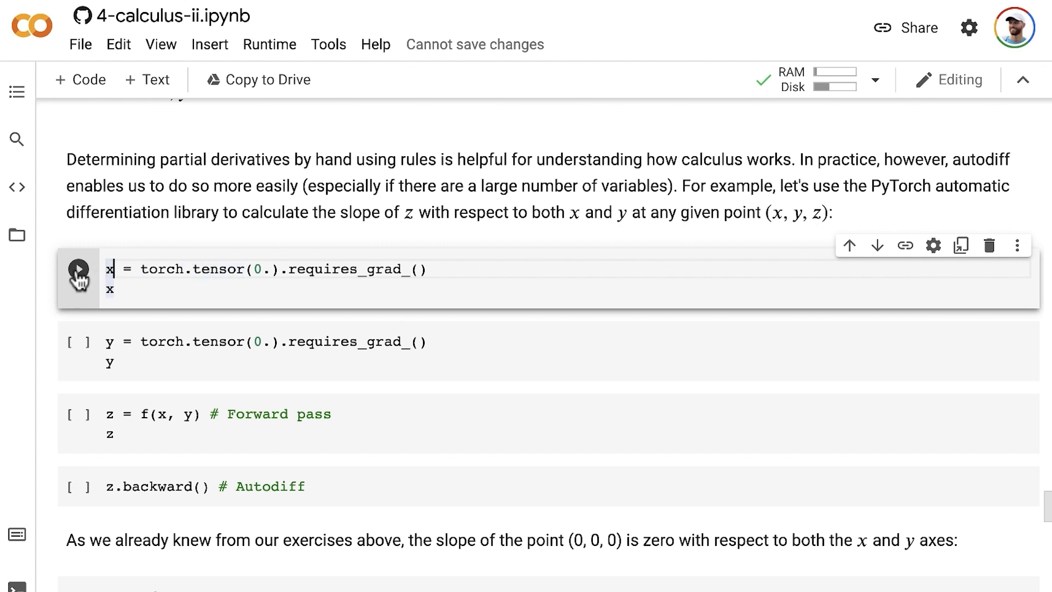
pyautogui.click(78, 269)
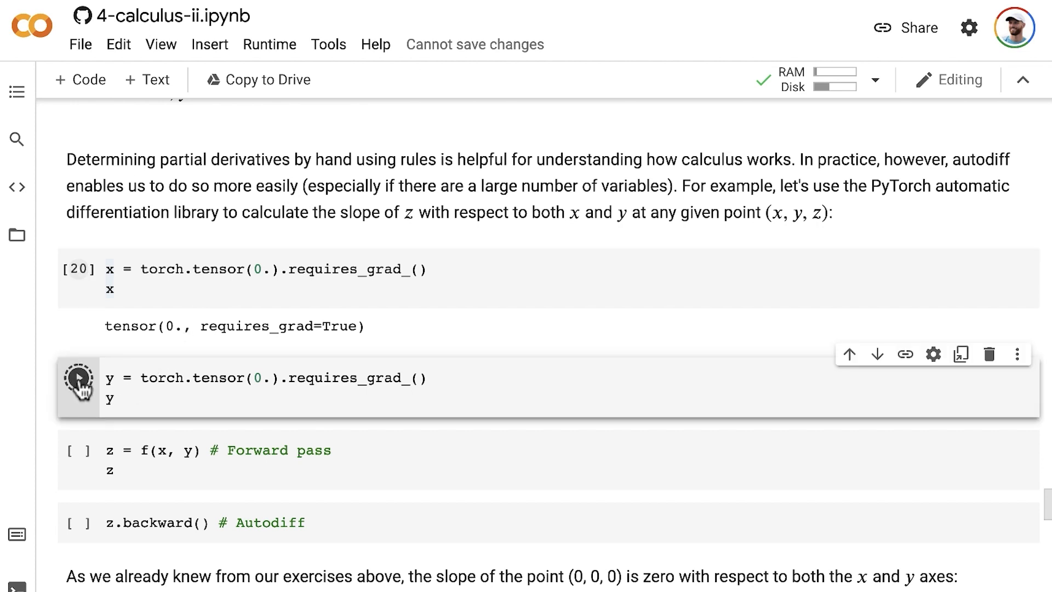
# Run the y cell so it outputs tensor(0., requires_grad=True)
pyautogui.click(79, 378)
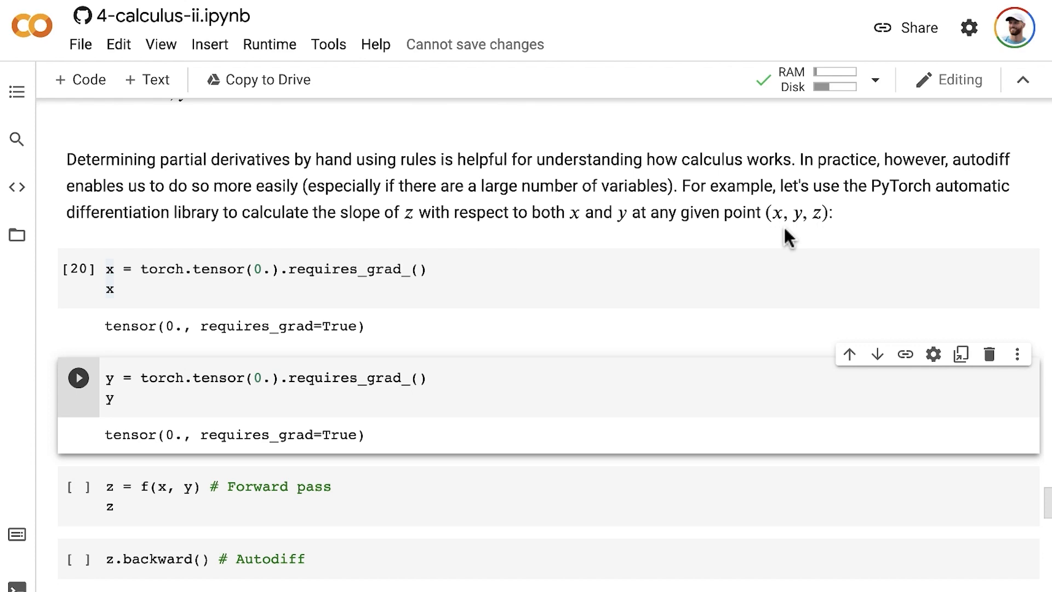
pyautogui.moveTo(797, 236)
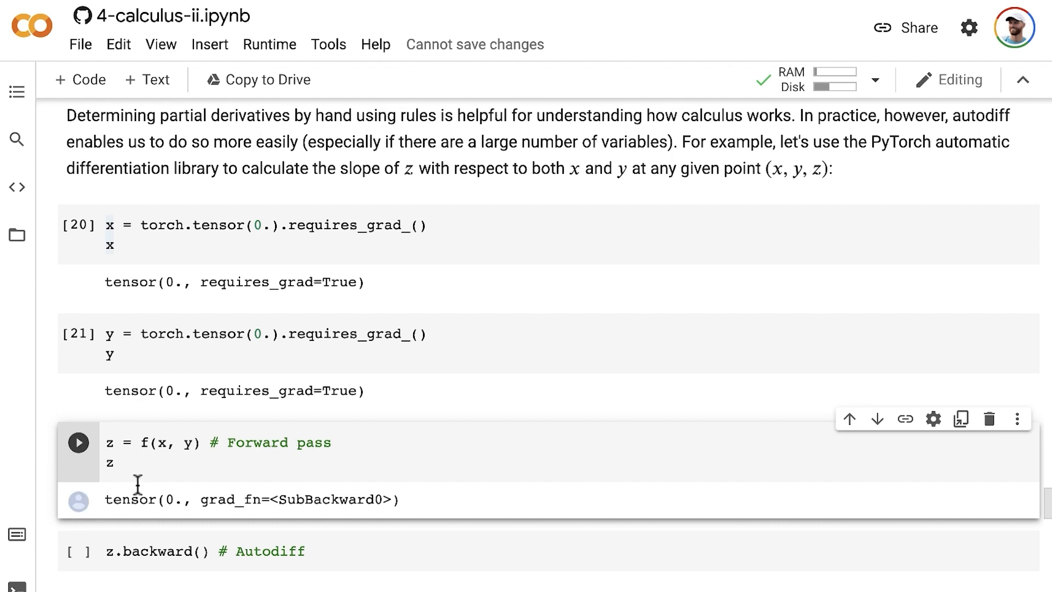
pyautogui.moveTo(174, 500)
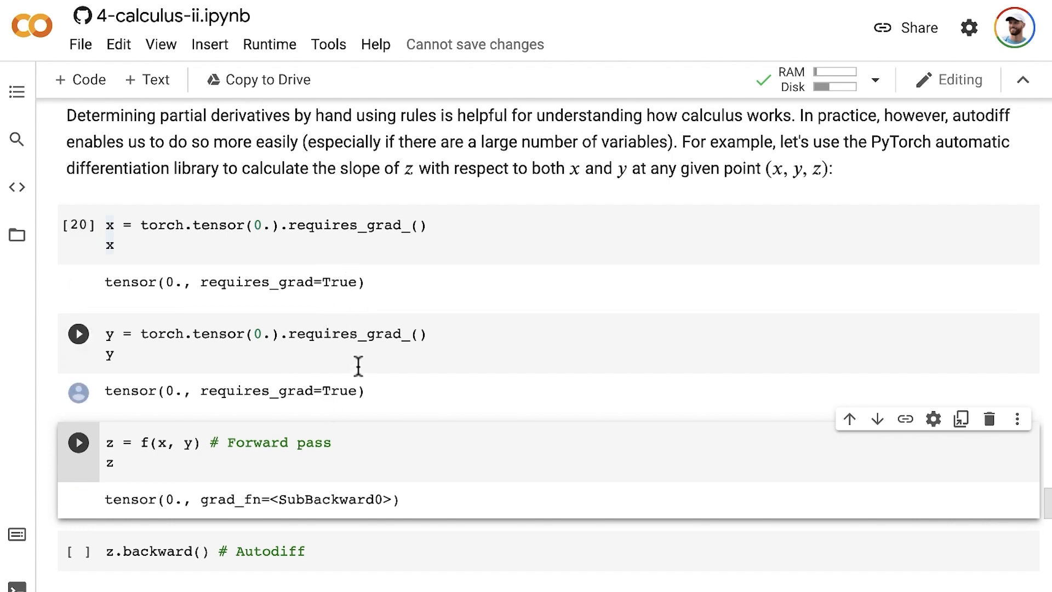
pyautogui.moveTo(348, 389)
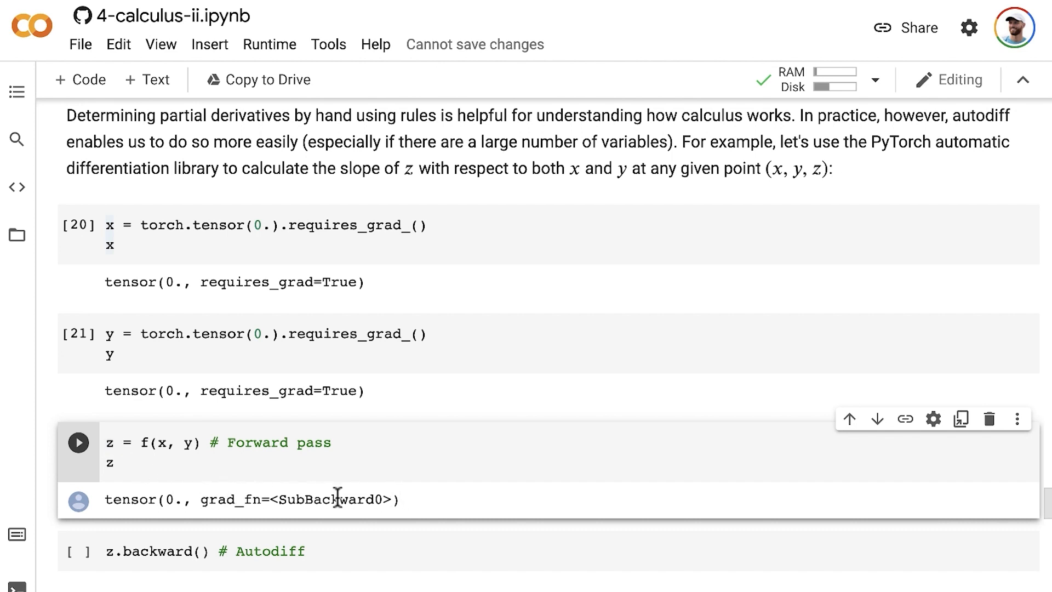
pyautogui.moveTo(396, 500)
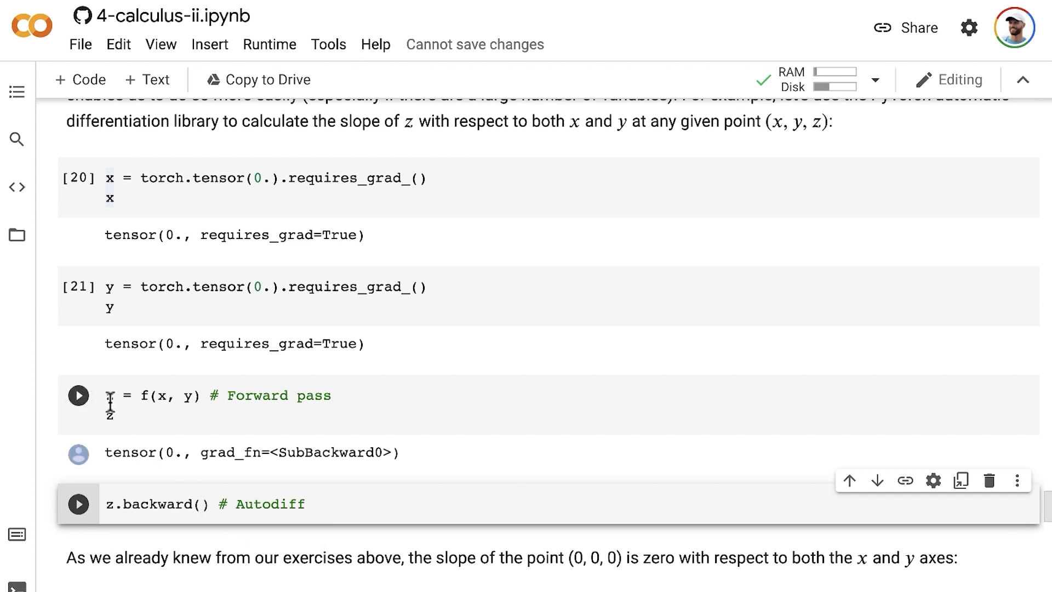
pyautogui.moveTo(193, 402)
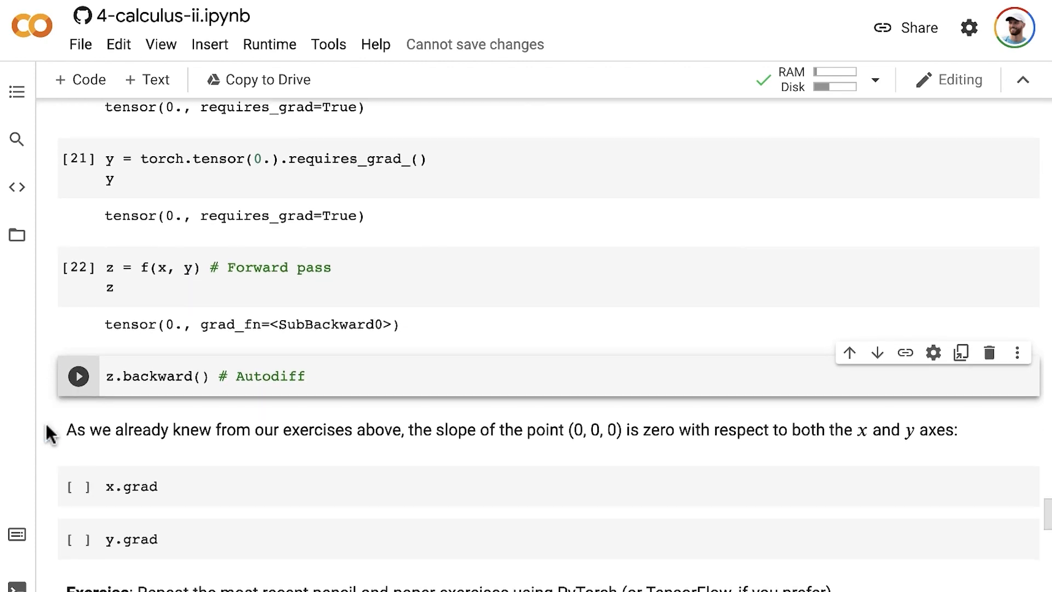
# Run the backward pass and the y.grad cell, giving x.grad tensor(0.) and y.grad tensor(-0.)
pyautogui.click(77, 376)
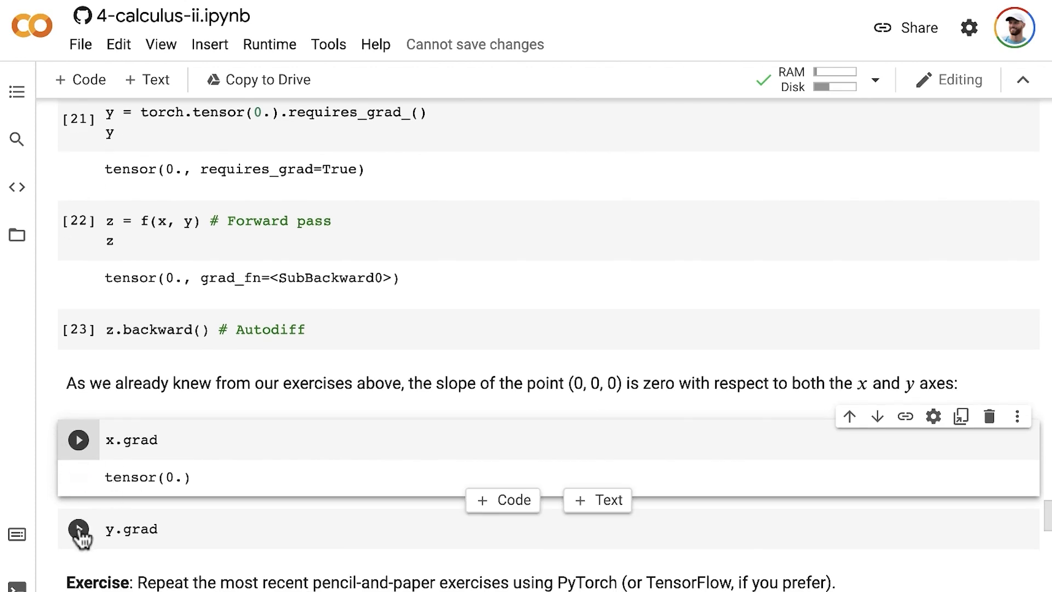
pyautogui.click(78, 529)
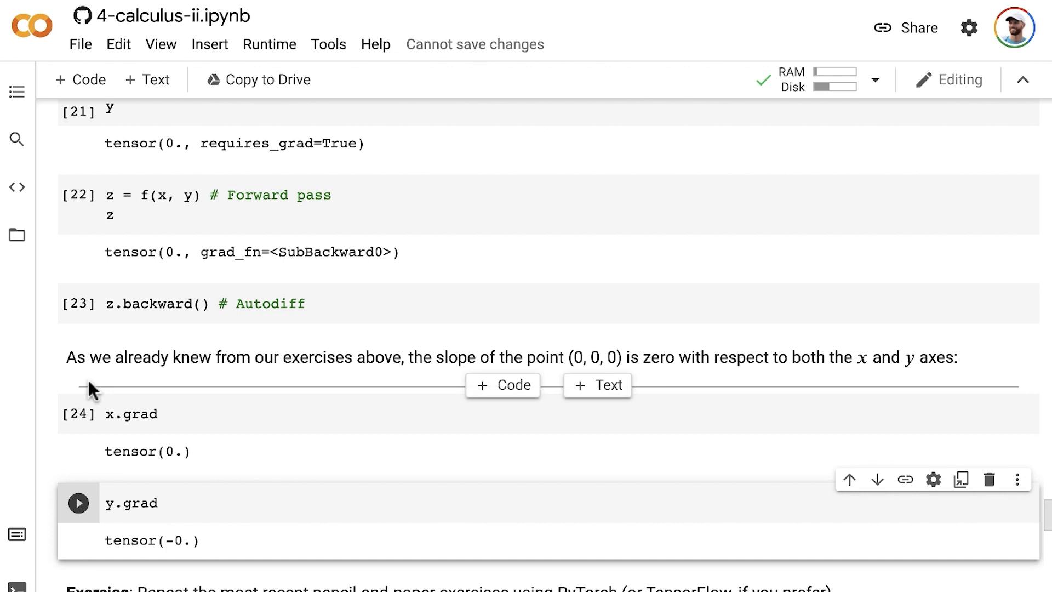
pyautogui.moveTo(133, 388)
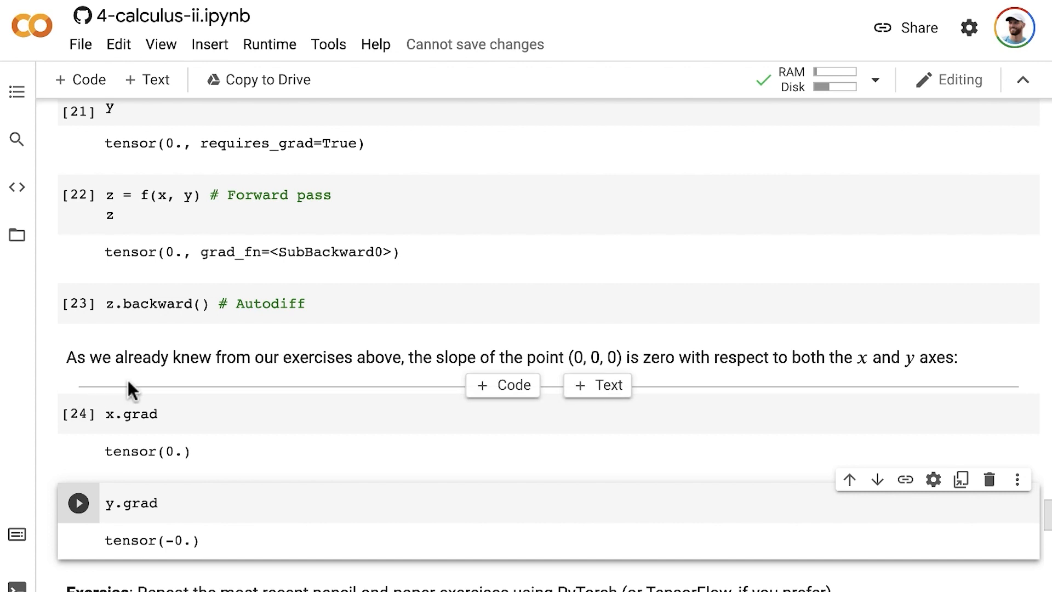
pyautogui.moveTo(275, 388)
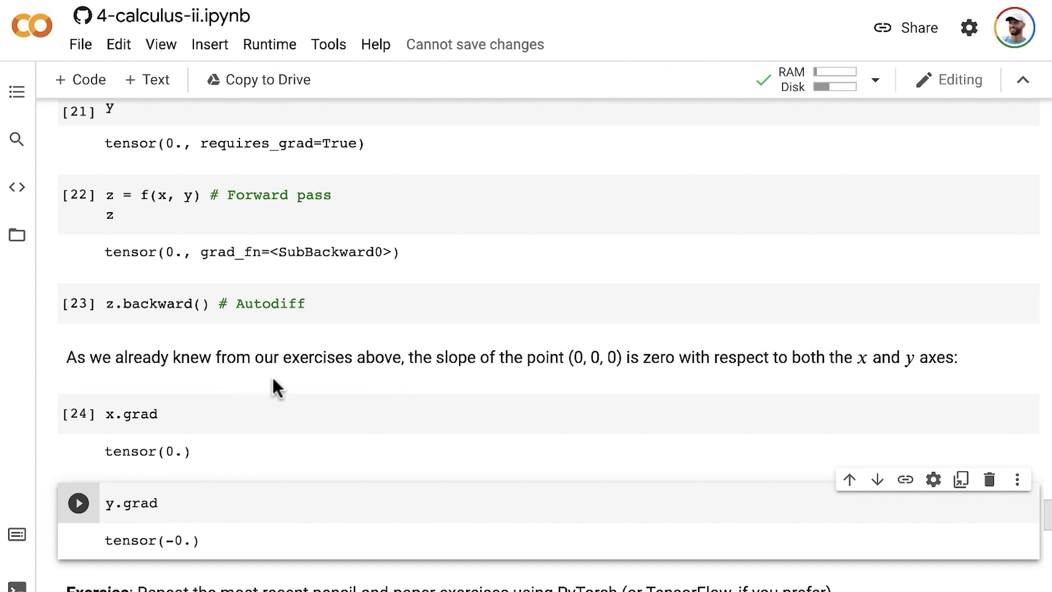
pyautogui.moveTo(403, 387)
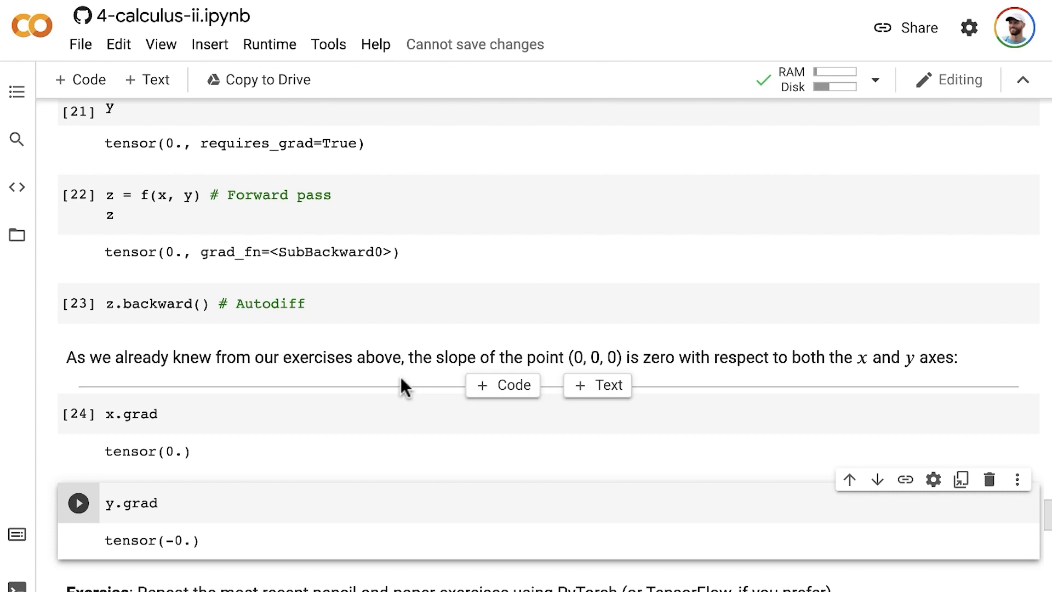
pyautogui.moveTo(617, 381)
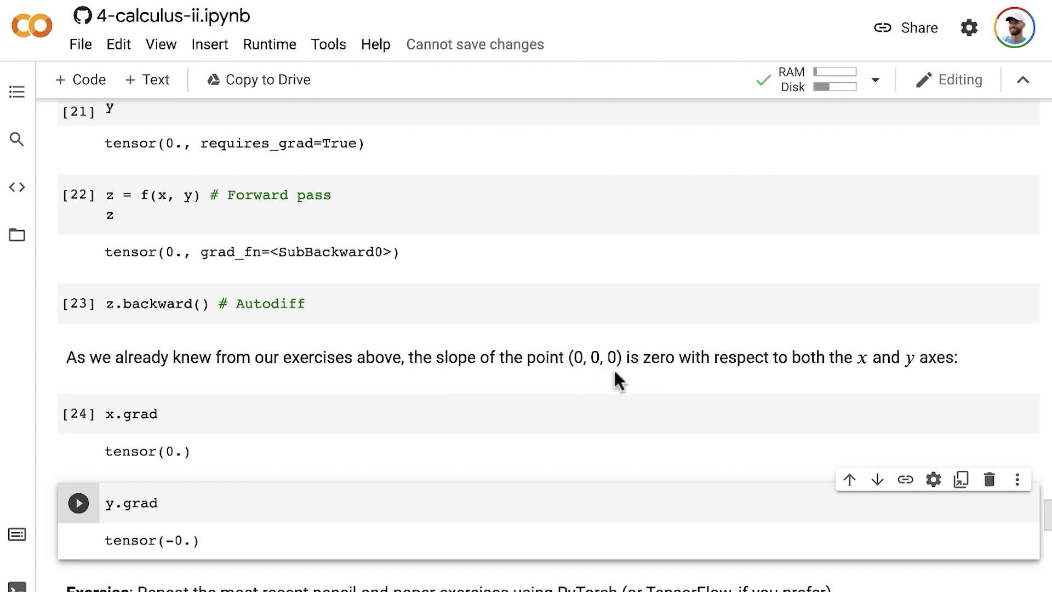
pyautogui.moveTo(748, 377)
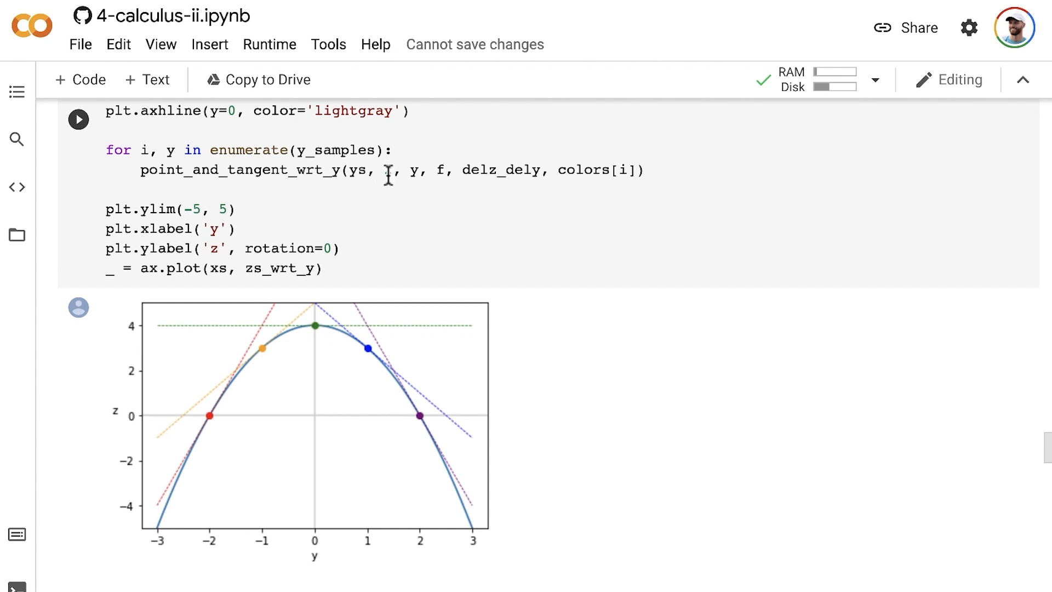
# Set the x argument to 2 in the point_and_tangent_wrt_y call and scroll to the tangent plot
pyautogui.write('2')
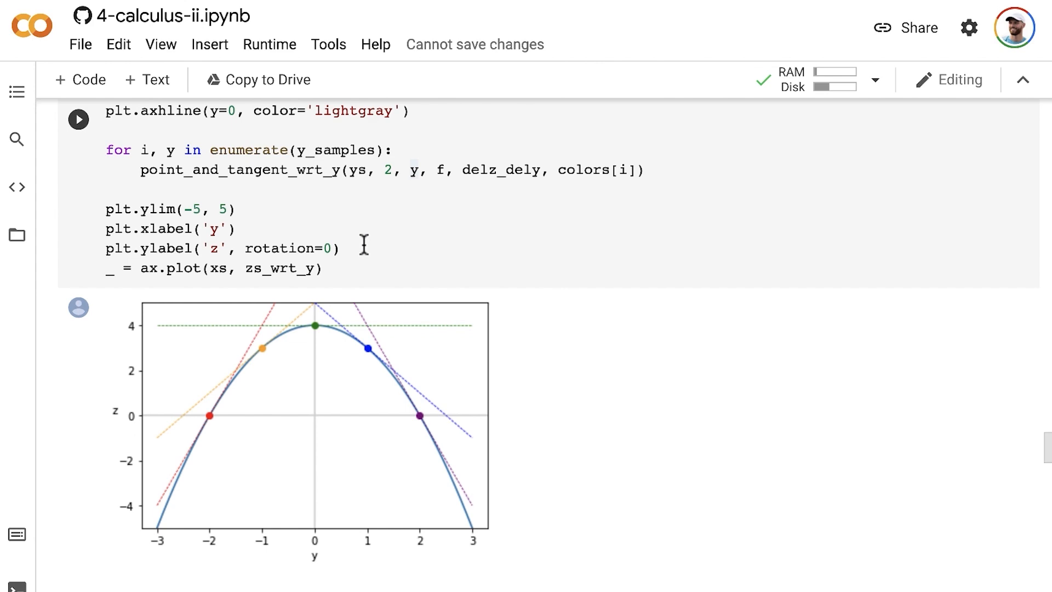
pyautogui.moveTo(340, 332)
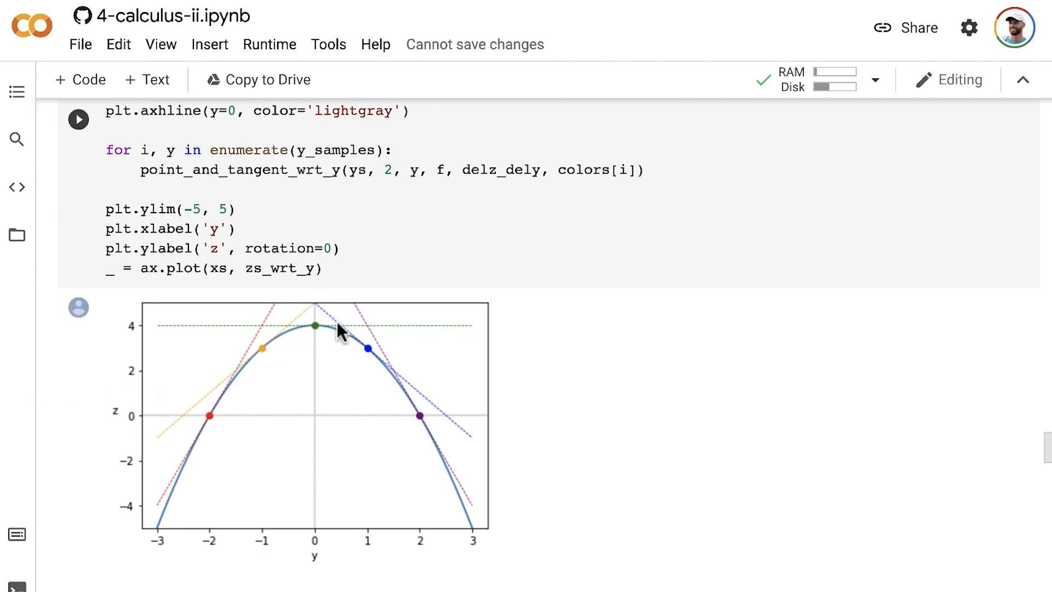
pyautogui.moveTo(113, 384)
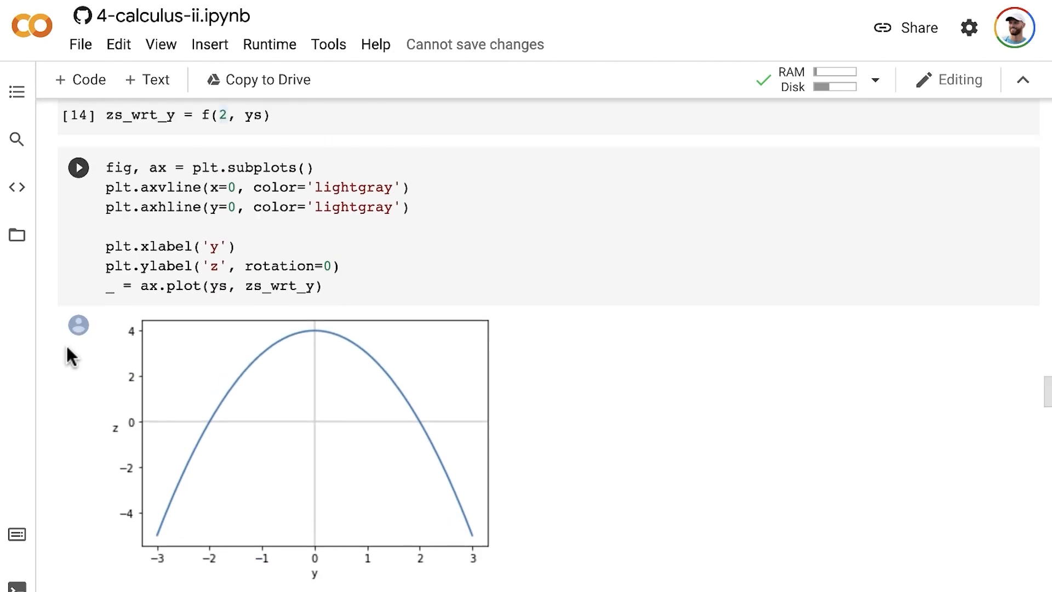
pyautogui.scroll(-3)
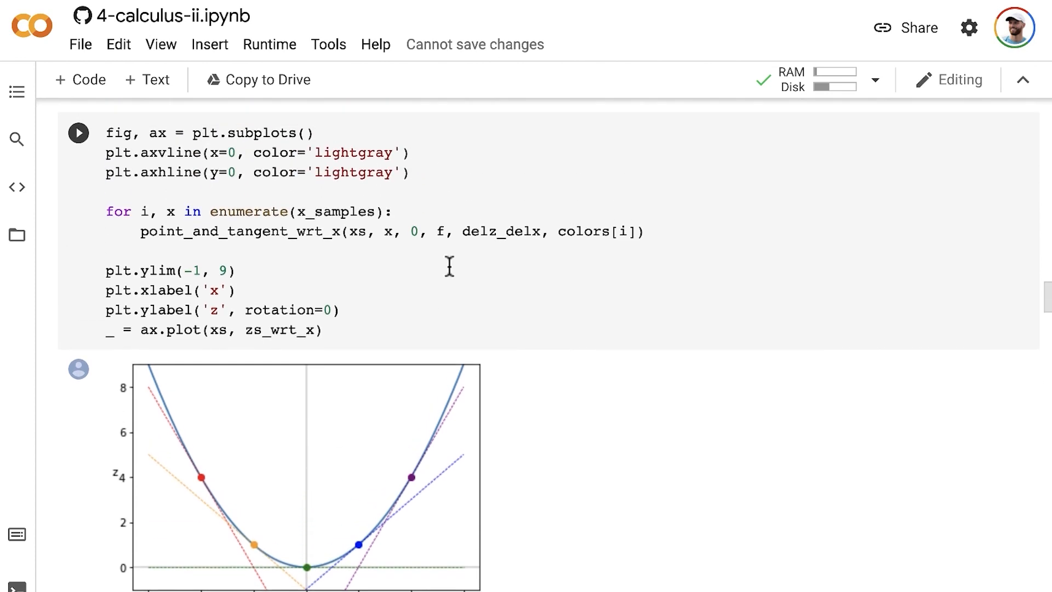
pyautogui.moveTo(342, 432)
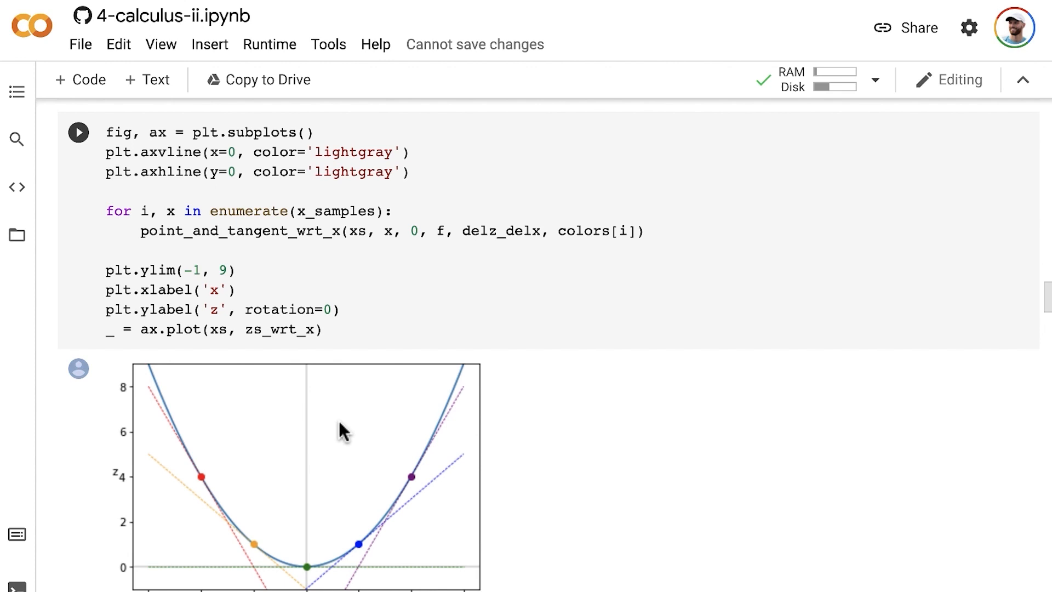
pyautogui.scroll(-3)
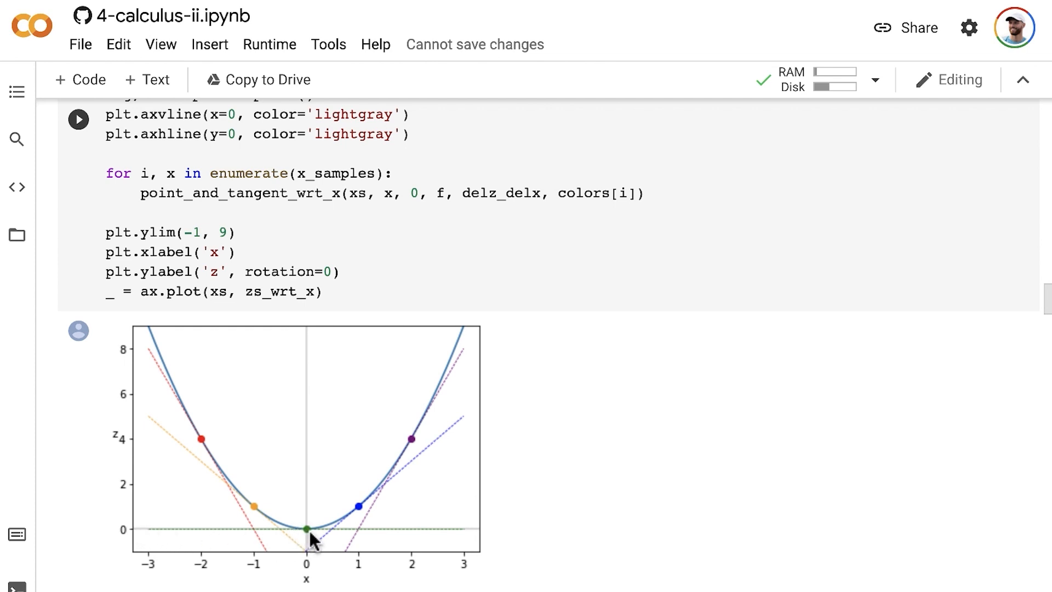
pyautogui.moveTo(191, 480)
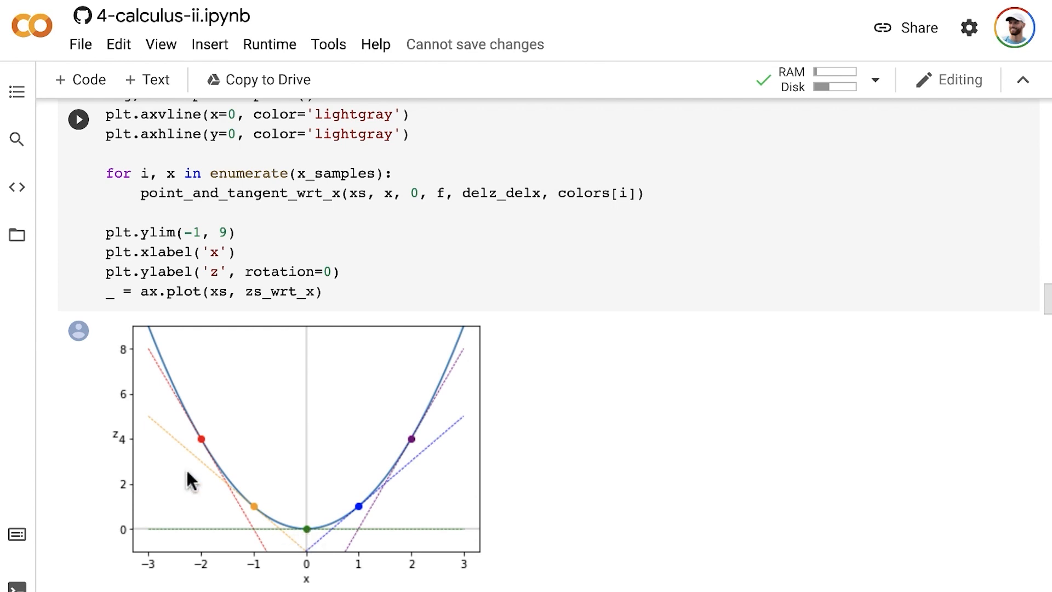
pyautogui.moveTo(313, 541)
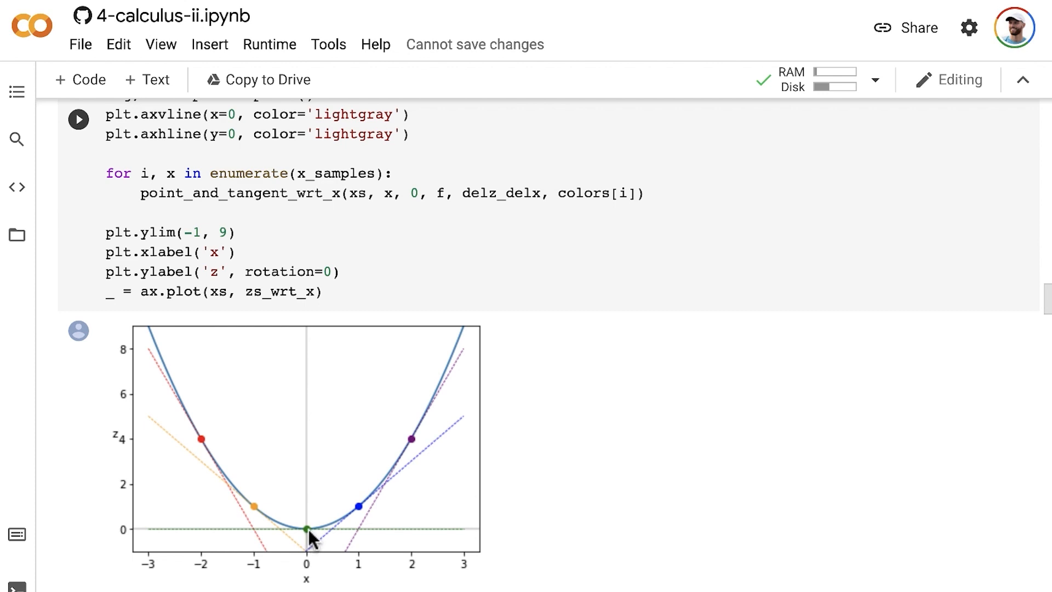
pyautogui.moveTo(72, 509)
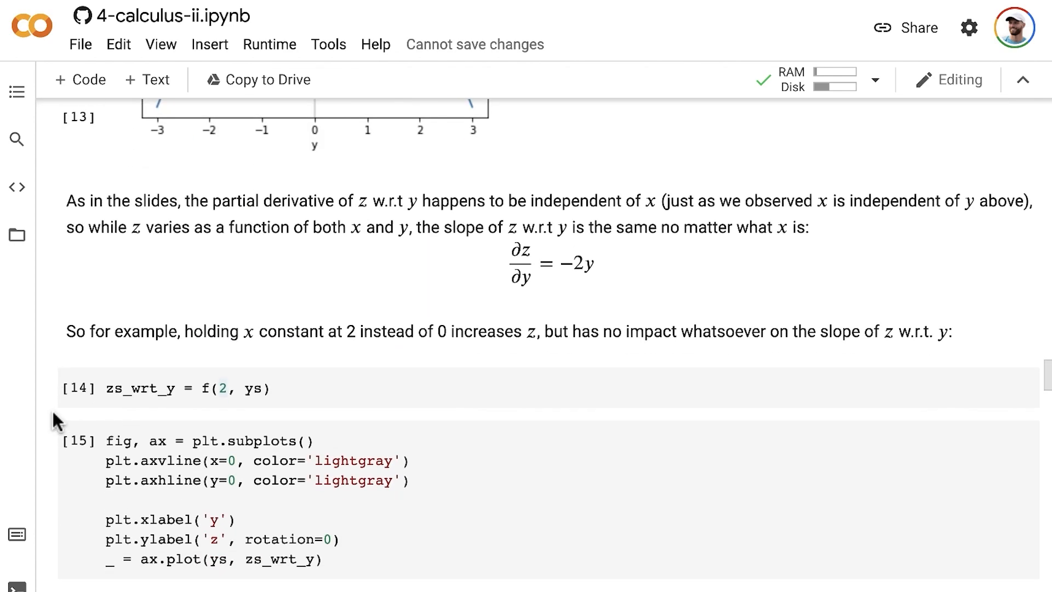
# Scroll past the exercises to the autodiff cells showing x.grad and y.grad zero at (0,0,0)
pyautogui.scroll(-3)
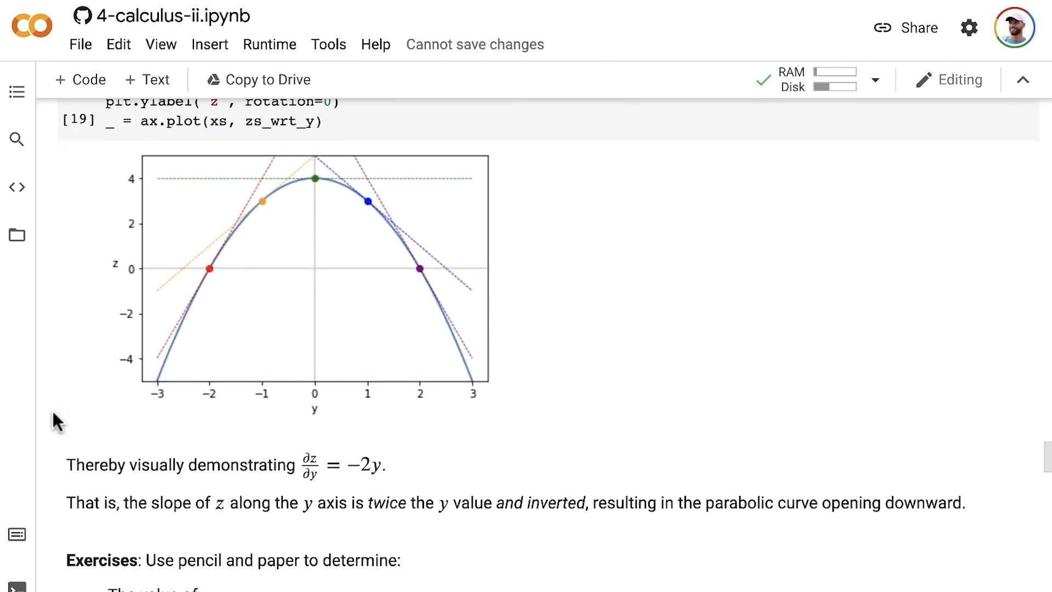
pyautogui.scroll(-3)
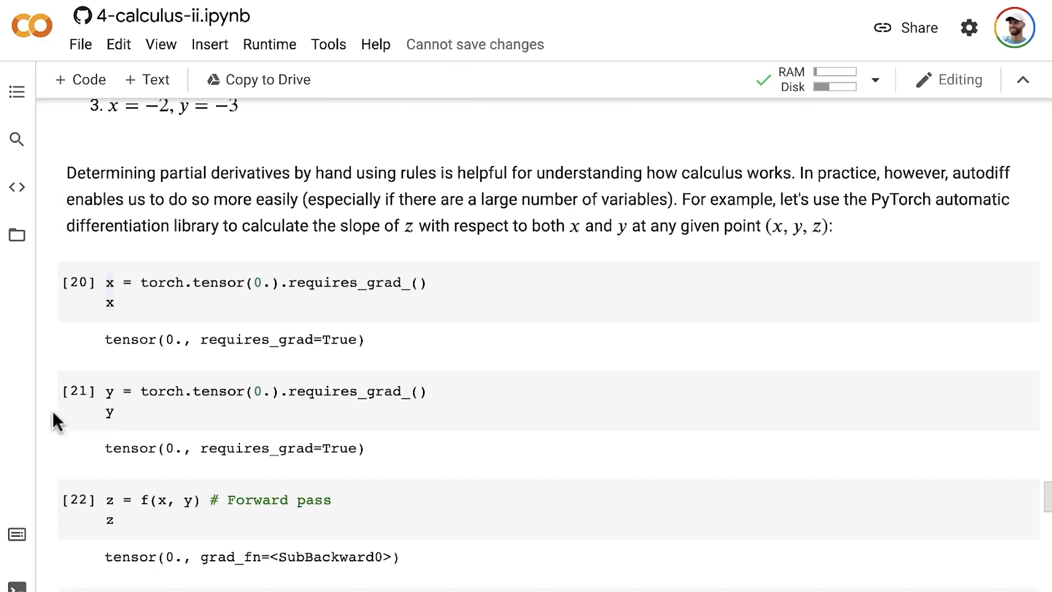
pyautogui.scroll(-3)
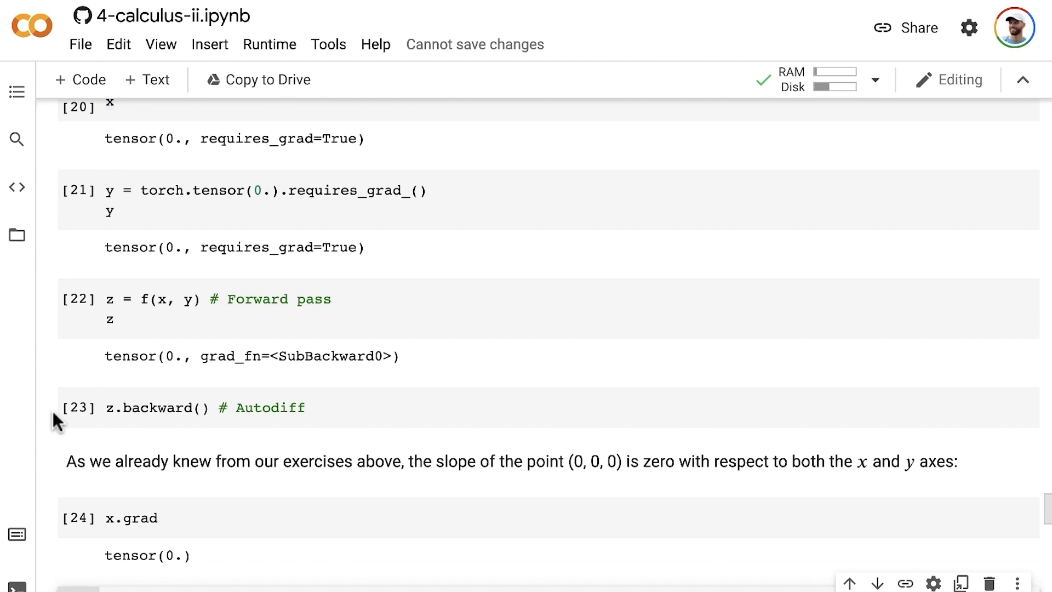
pyautogui.scroll(-3)
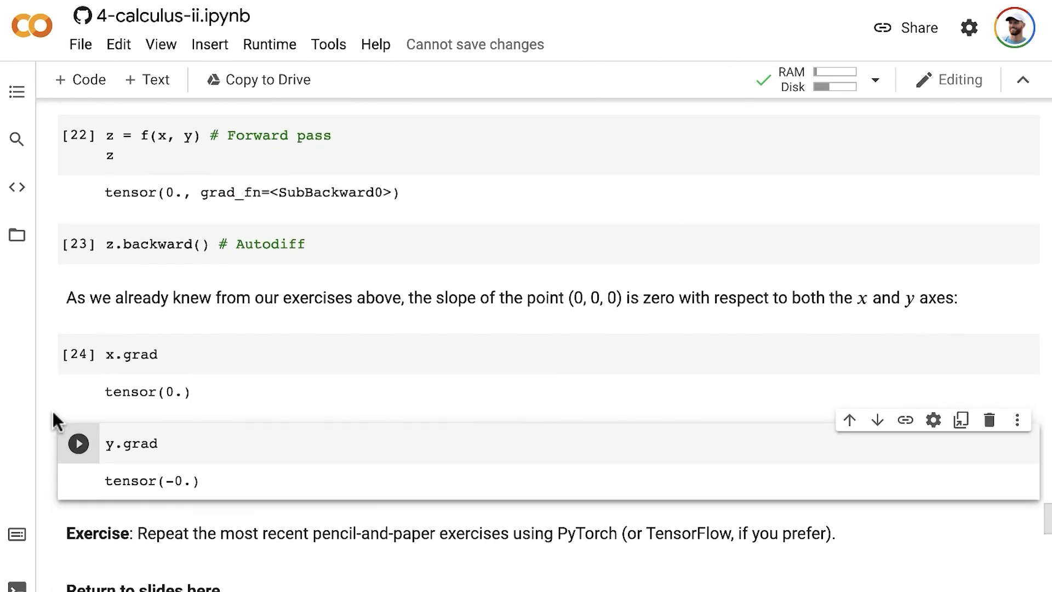
pyautogui.click(78, 444)
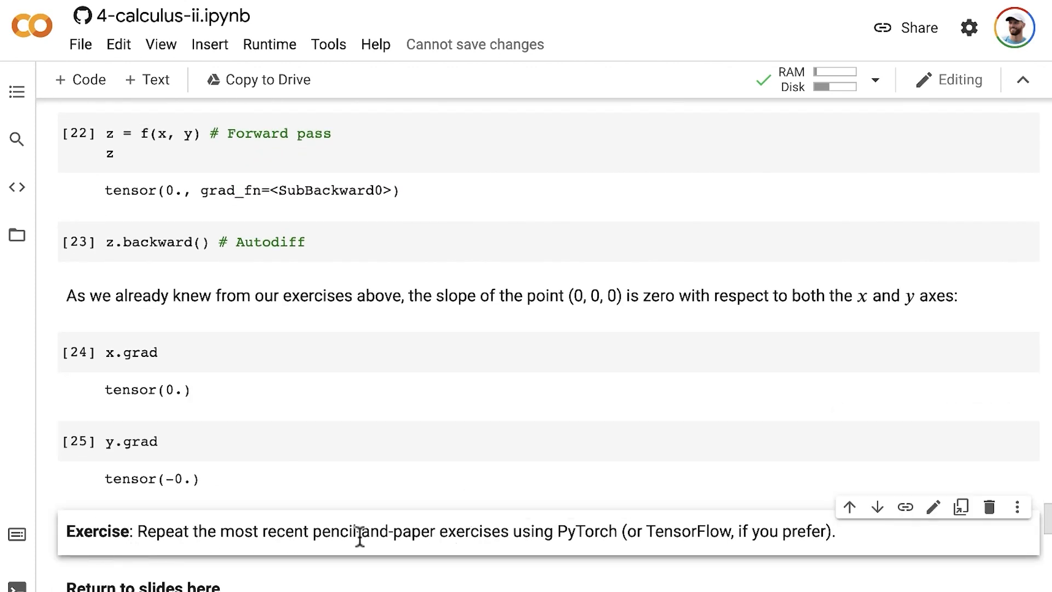
pyautogui.moveTo(497, 556)
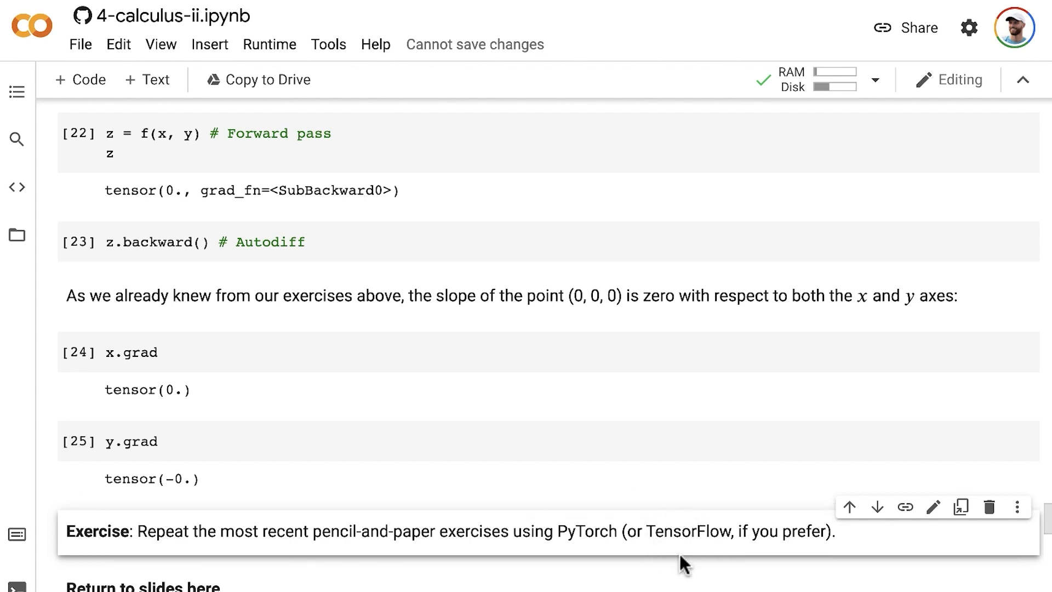
pyautogui.moveTo(46, 474)
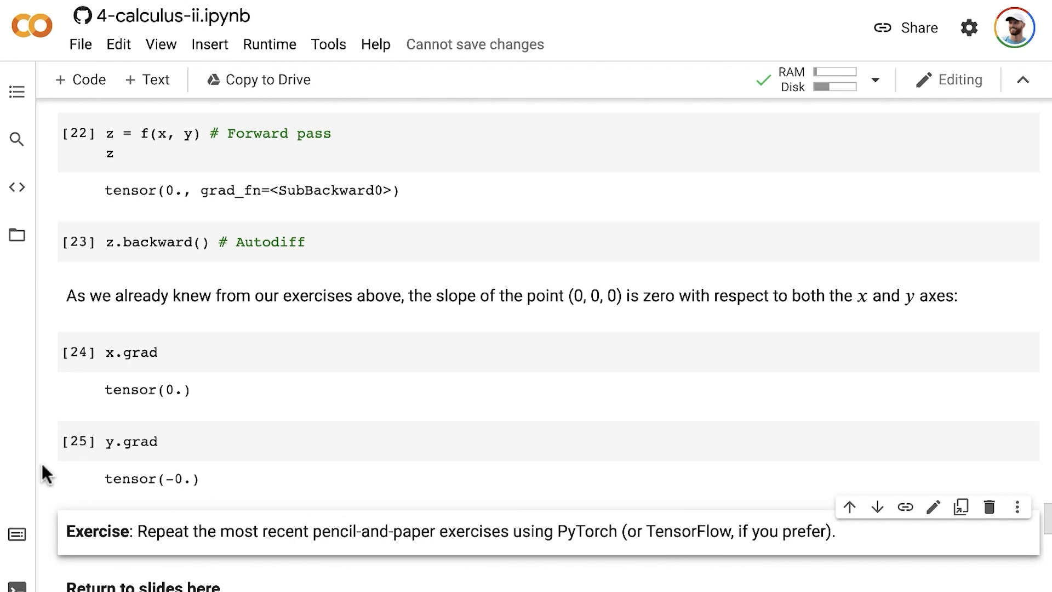
pyautogui.moveTo(48, 449)
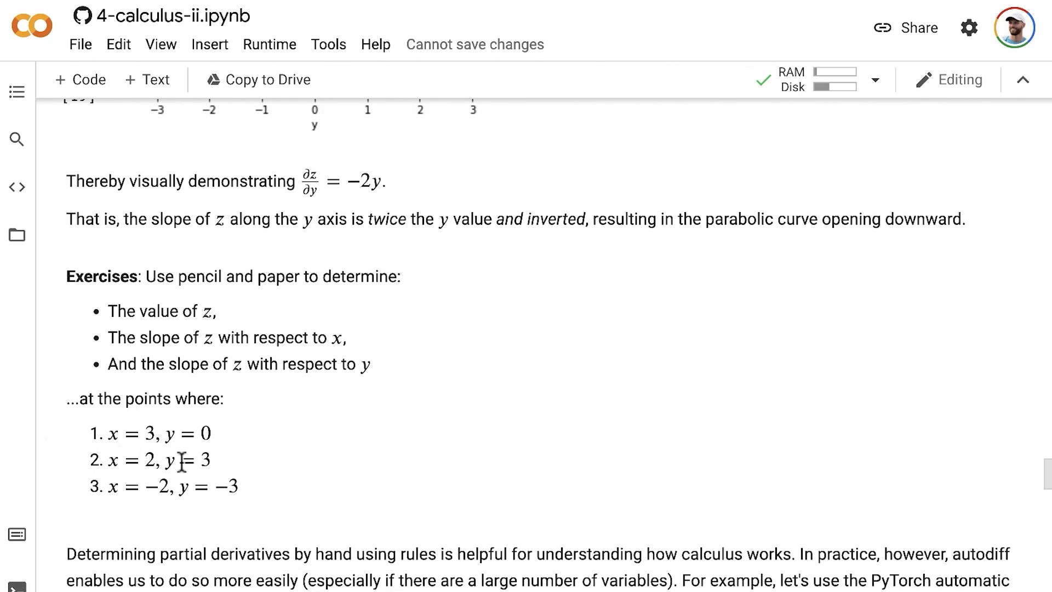
pyautogui.moveTo(223, 474)
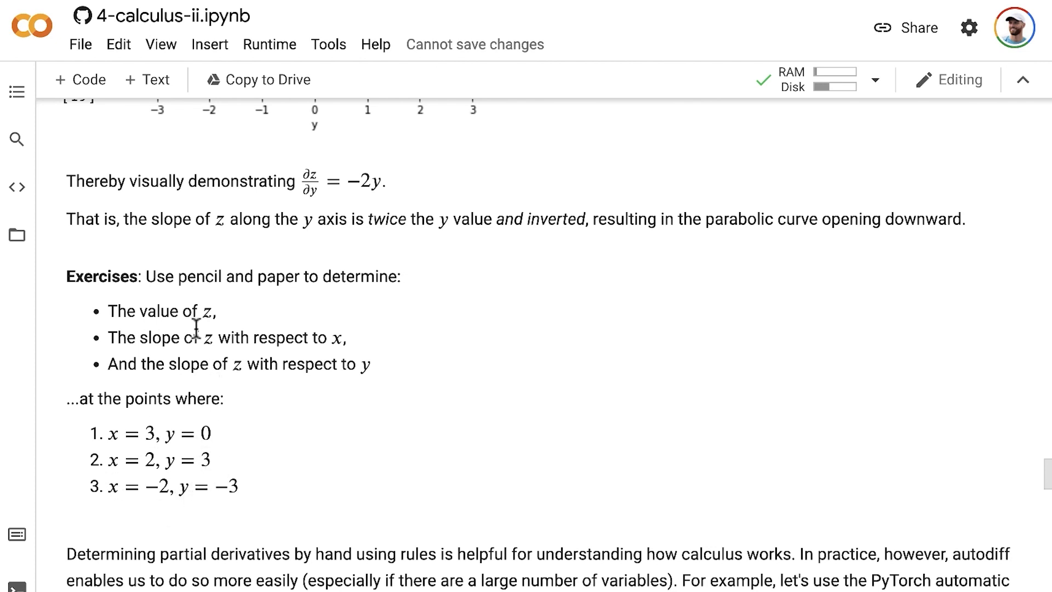
pyautogui.moveTo(171, 393)
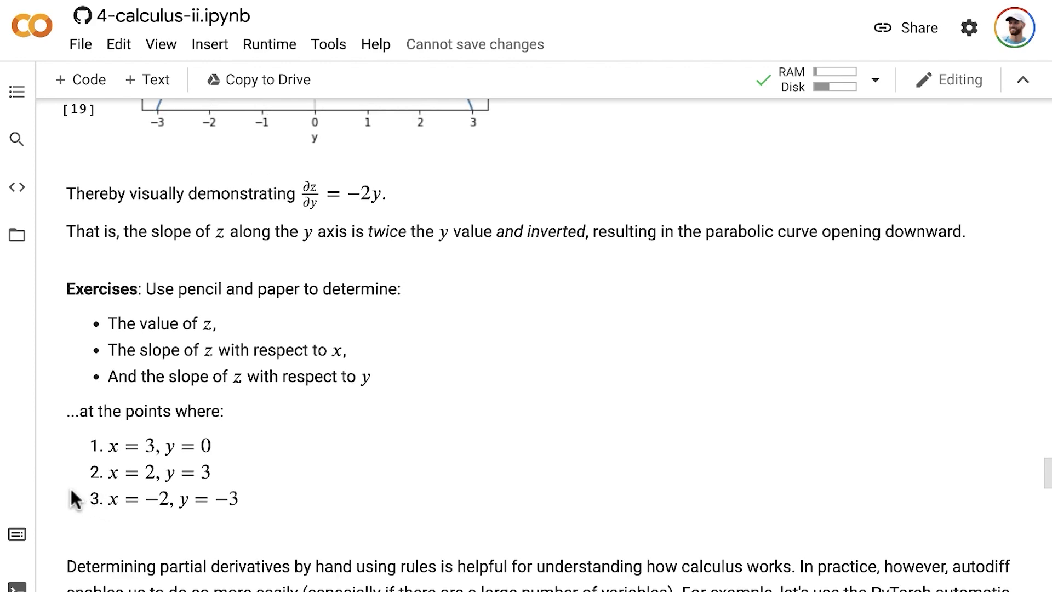
pyautogui.scroll(-3)
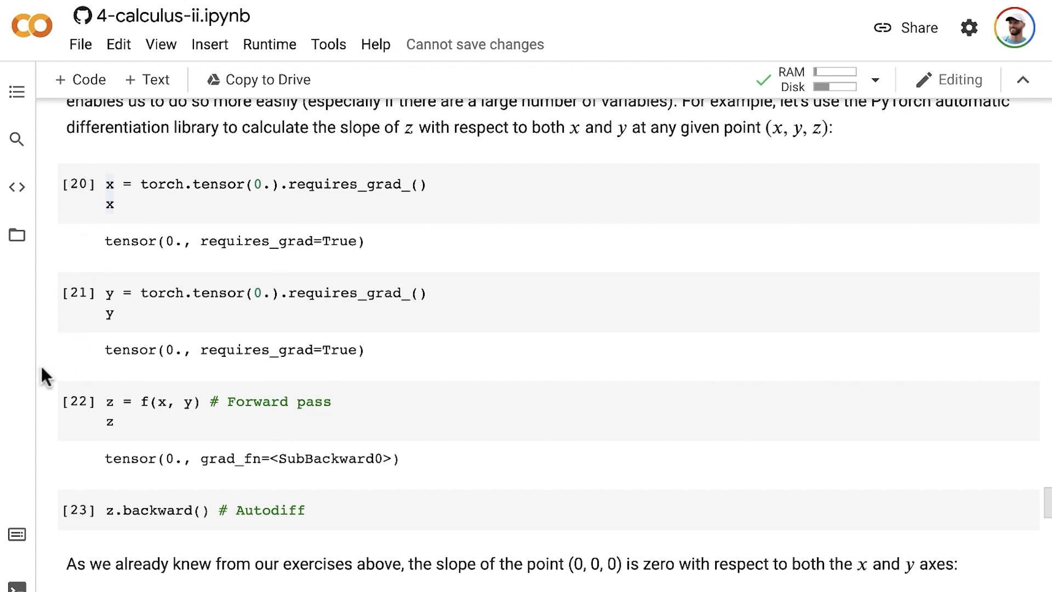
pyautogui.moveTo(54, 388)
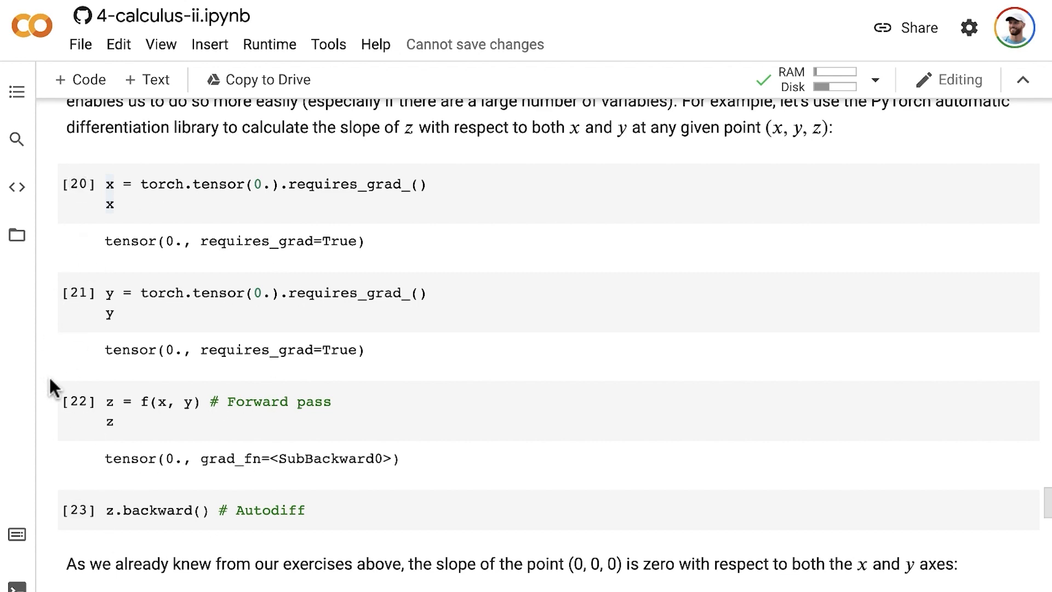